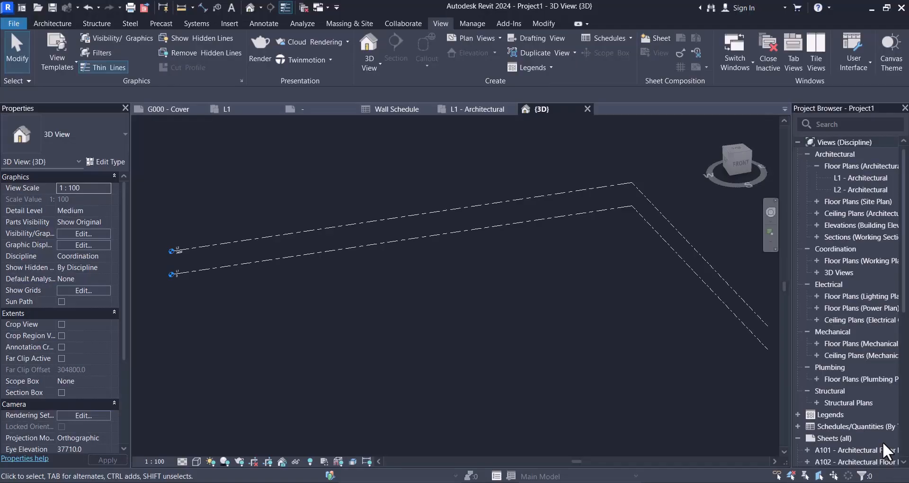
{"action": "mouse_move", "coordinate": [184, 173]}
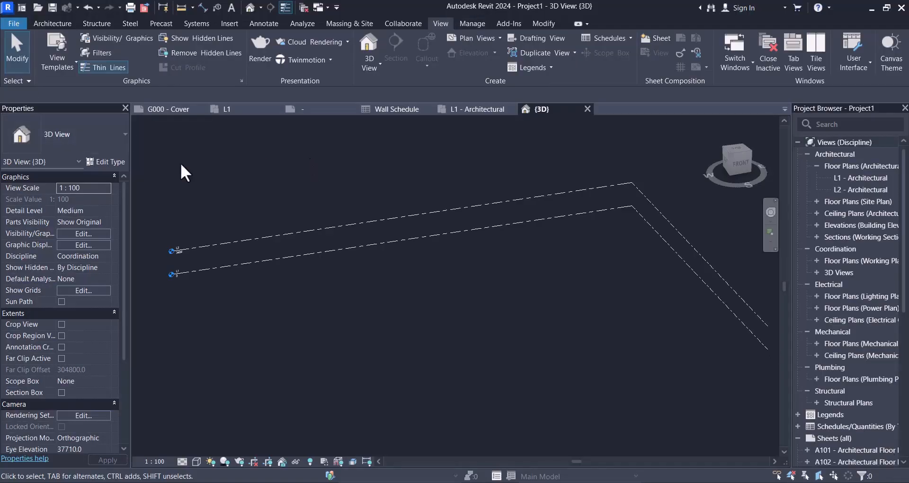
Switch to the Architecture tab to show the floor, ceiling and roof tools
{"action": "left_click", "coordinate": [51, 24]}
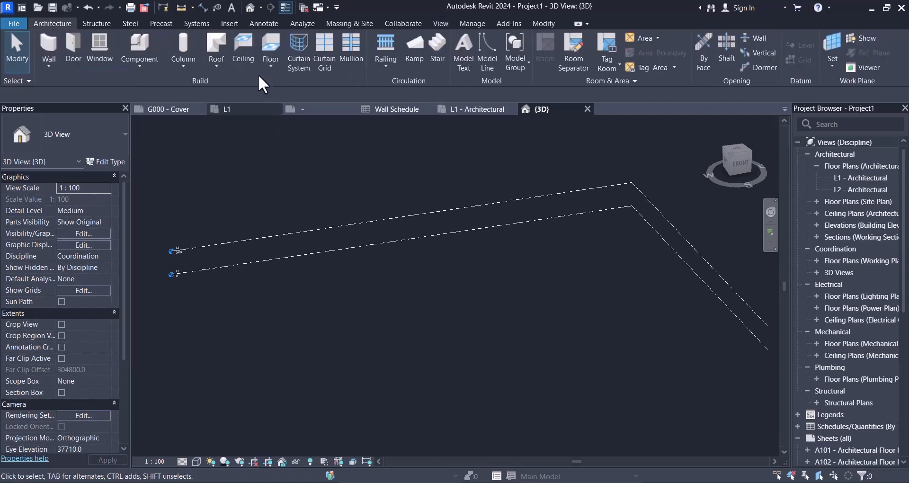
{"action": "mouse_move", "coordinate": [271, 49]}
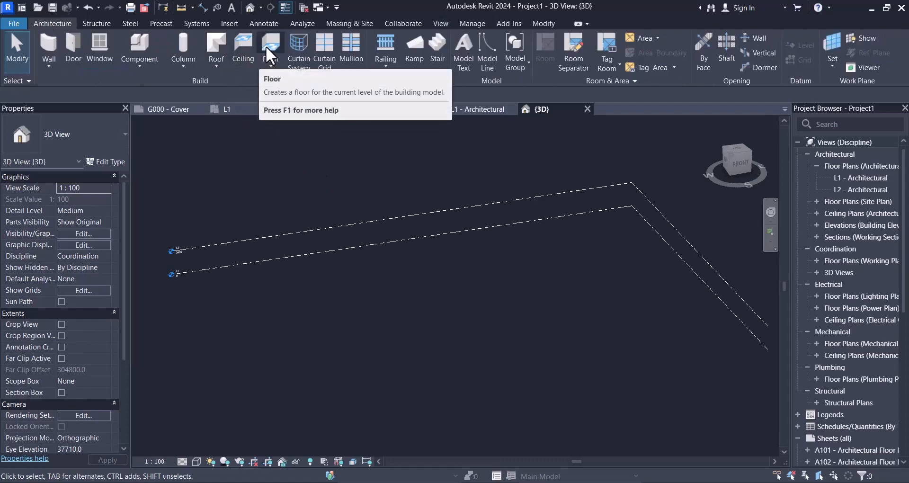
Sketch a rectangular floor on L1, then a rectangular ceiling beside it
{"action": "left_click", "coordinate": [269, 49]}
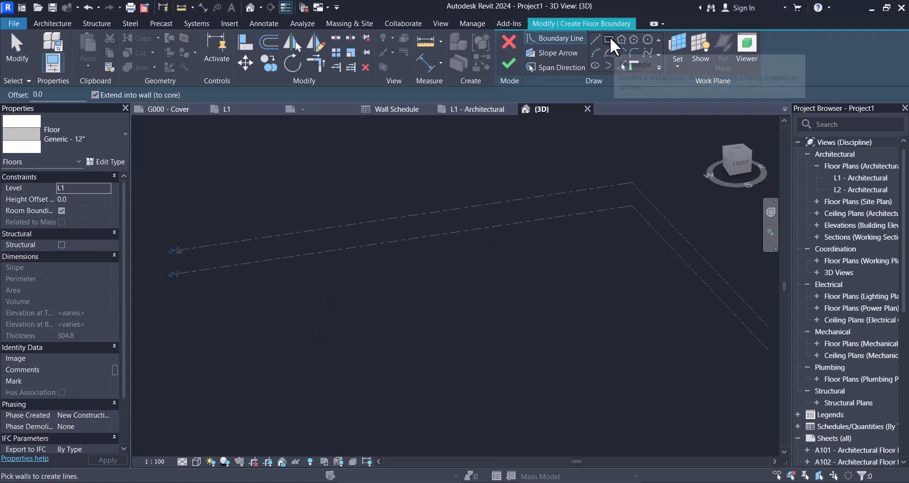
{"action": "left_click", "coordinate": [610, 40]}
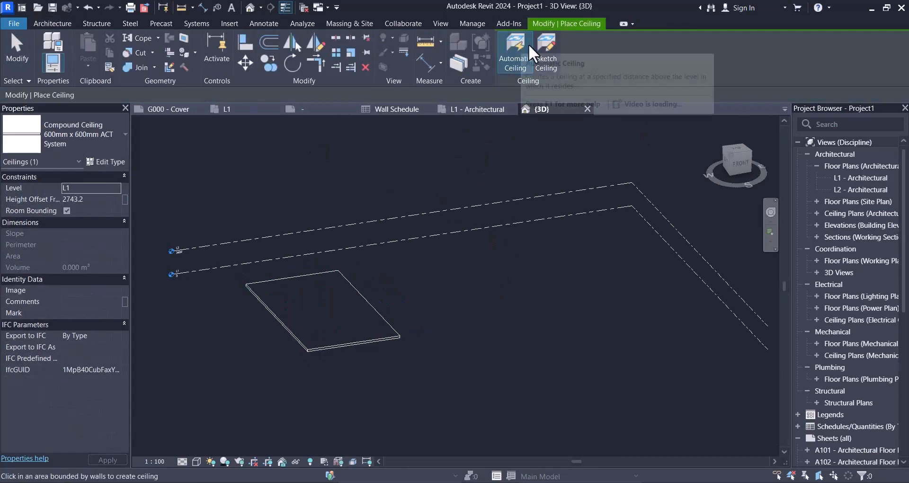
{"action": "left_click", "coordinate": [545, 52]}
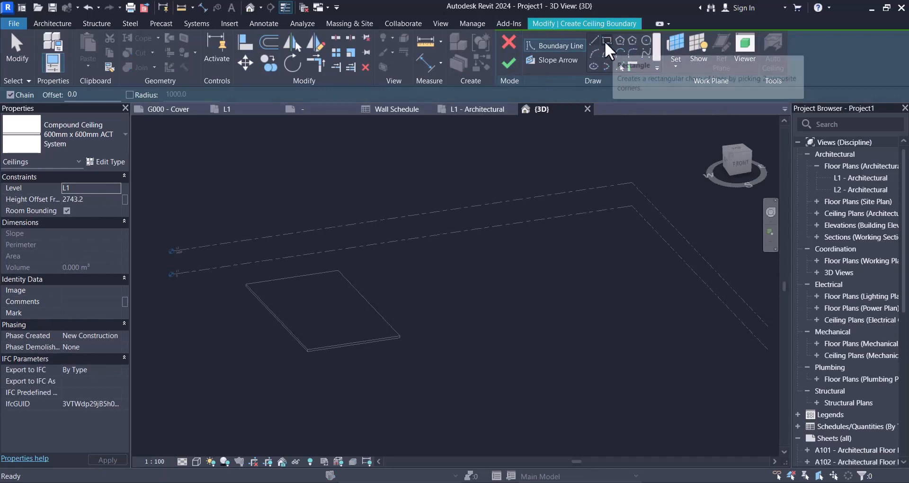
{"action": "left_click_drag", "start_coordinate": [390, 246], "coordinate": [521, 323]}
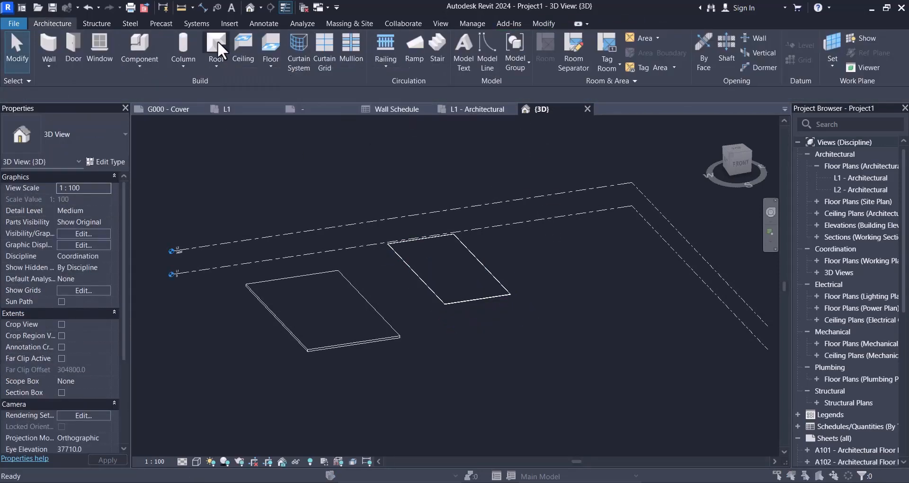
Create a rectangular roof on L2 by footprint and adjust the ceiling's height offset
{"action": "left_click", "coordinate": [215, 51]}
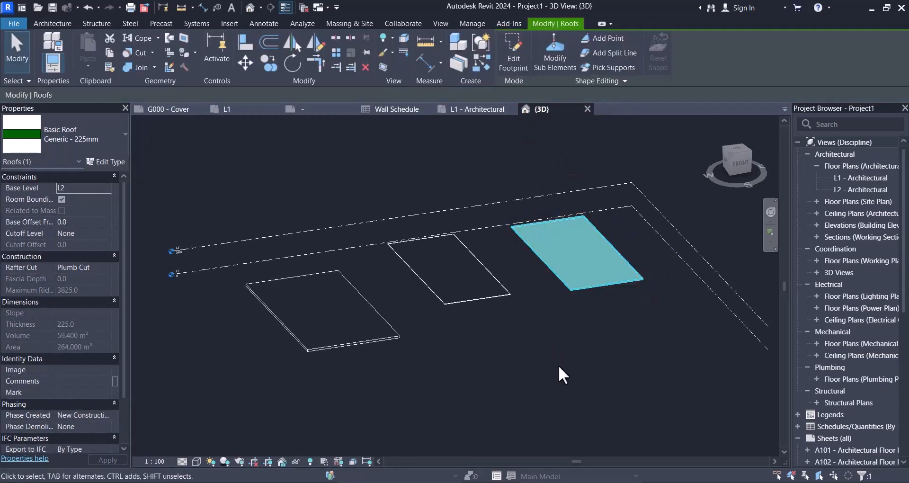
{"action": "mouse_move", "coordinate": [94, 206]}
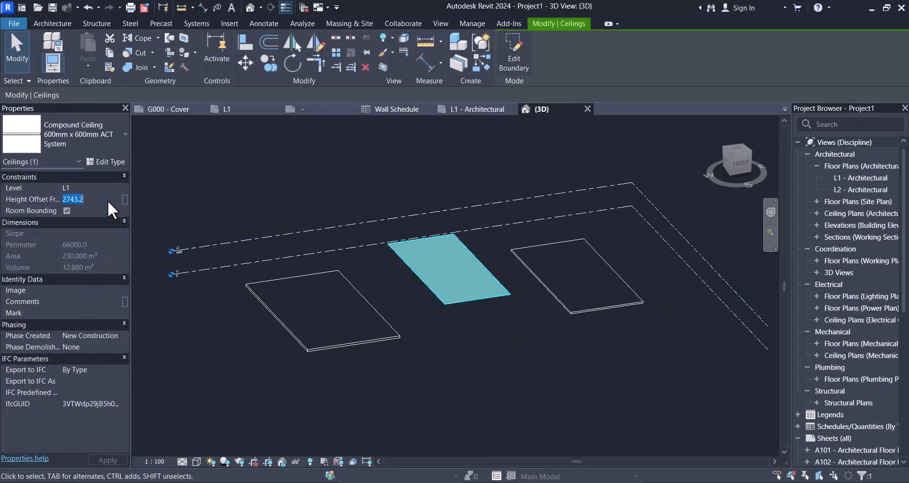
{"action": "left_click", "coordinate": [322, 310]}
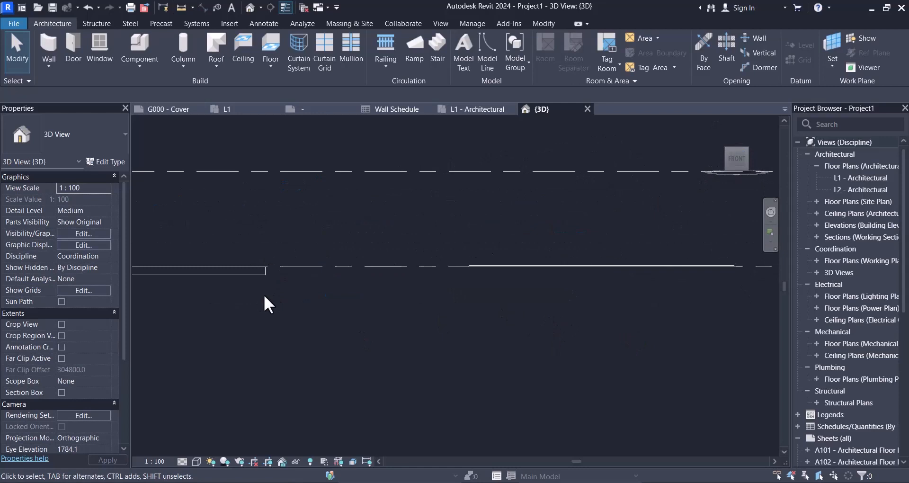
{"action": "left_click", "coordinate": [203, 265]}
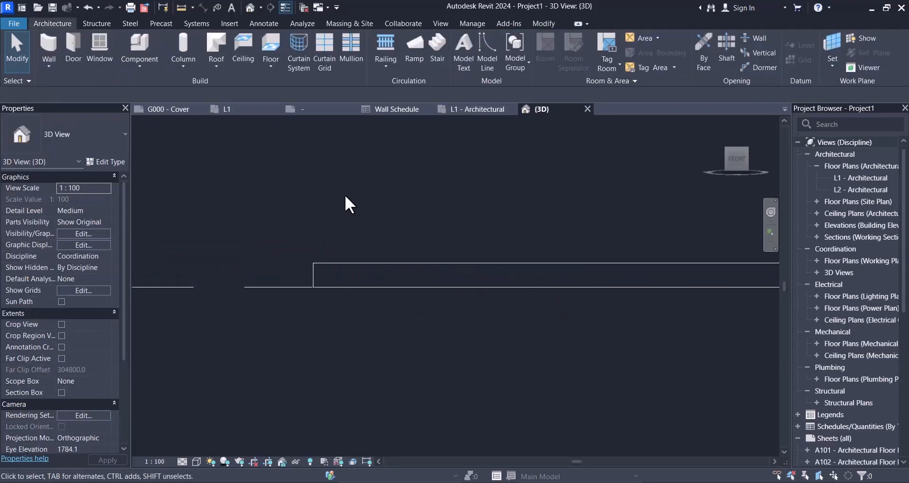
{"action": "mouse_move", "coordinate": [411, 195]}
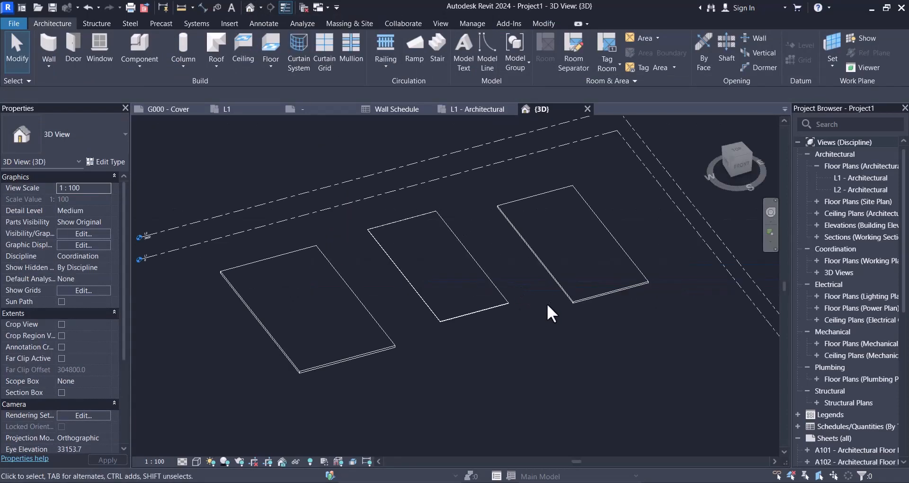
Check the ceiling, move the roof's base level to L1, and edit its footprint
{"action": "left_click", "coordinate": [560, 244]}
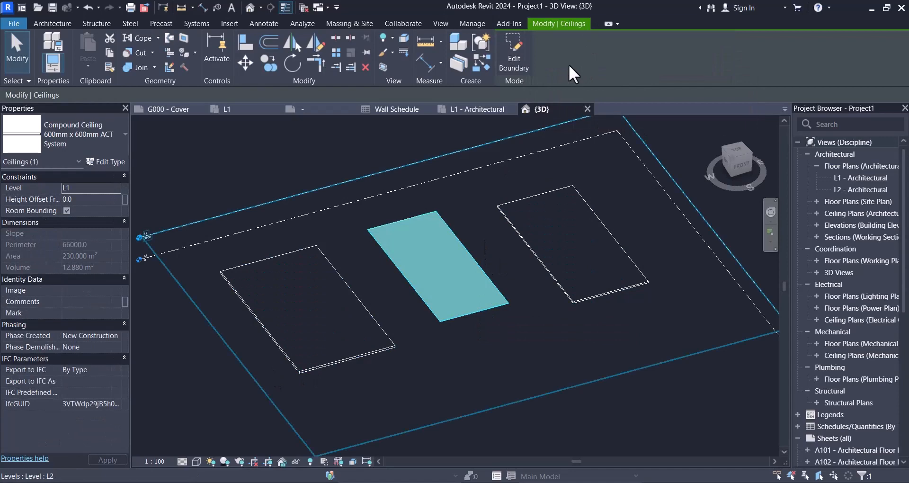
{"action": "left_click", "coordinate": [549, 321]}
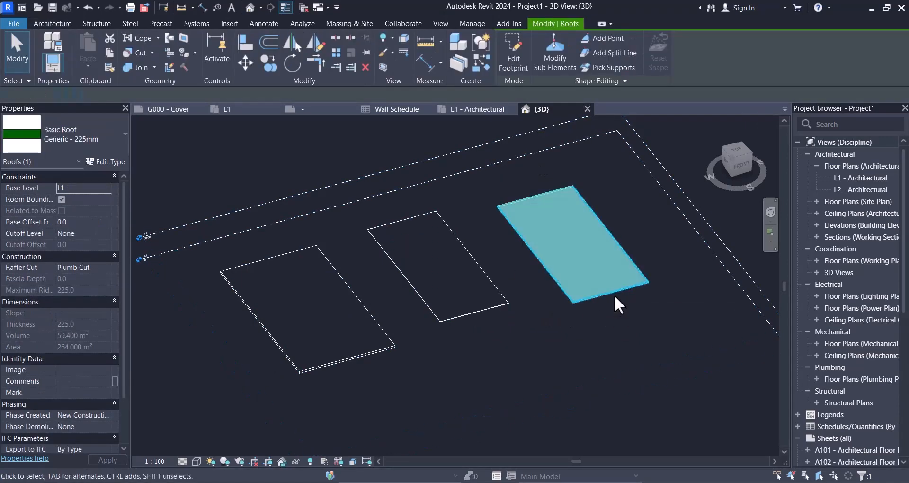
{"action": "left_click", "coordinate": [513, 54]}
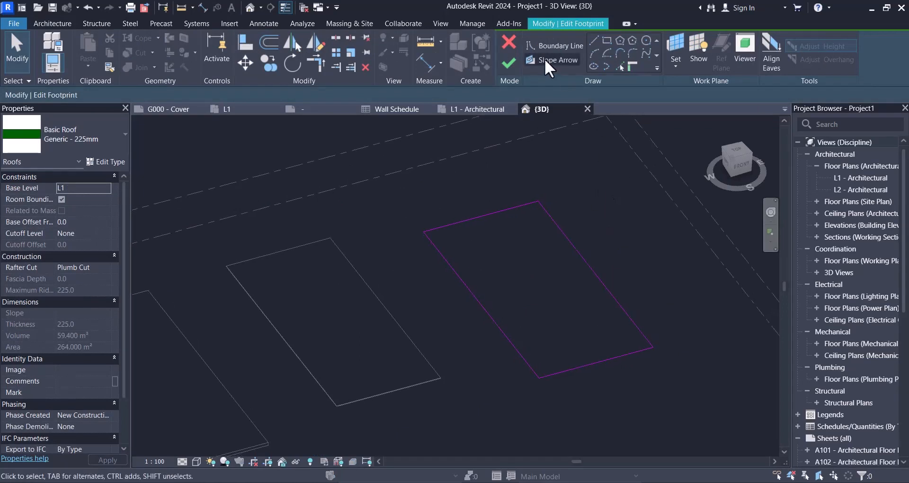
Add a slope arrow rising 3000 at its head and finish the roof sketch
{"action": "left_click", "coordinate": [559, 60]}
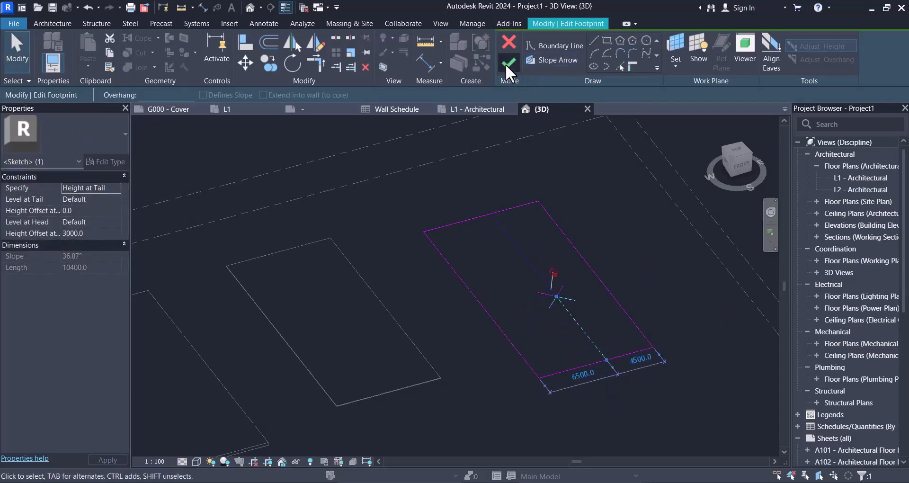
{"action": "left_click", "coordinate": [508, 62]}
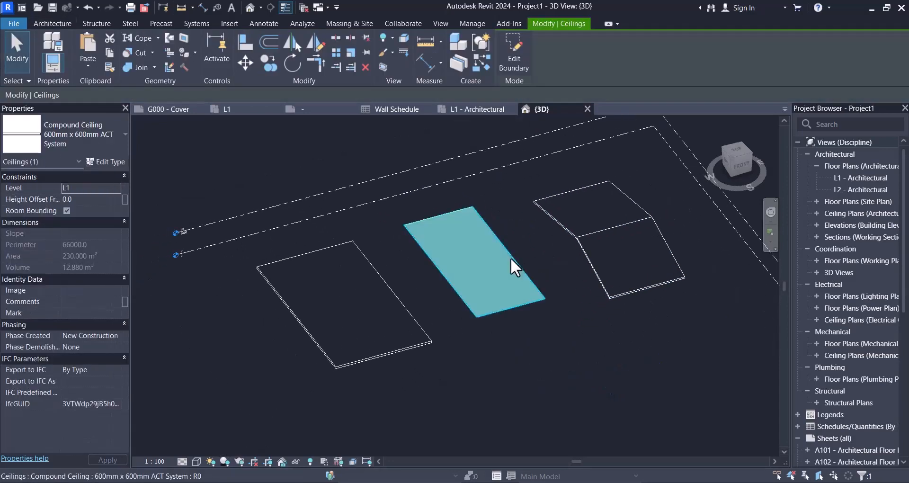
{"action": "left_click", "coordinate": [512, 55]}
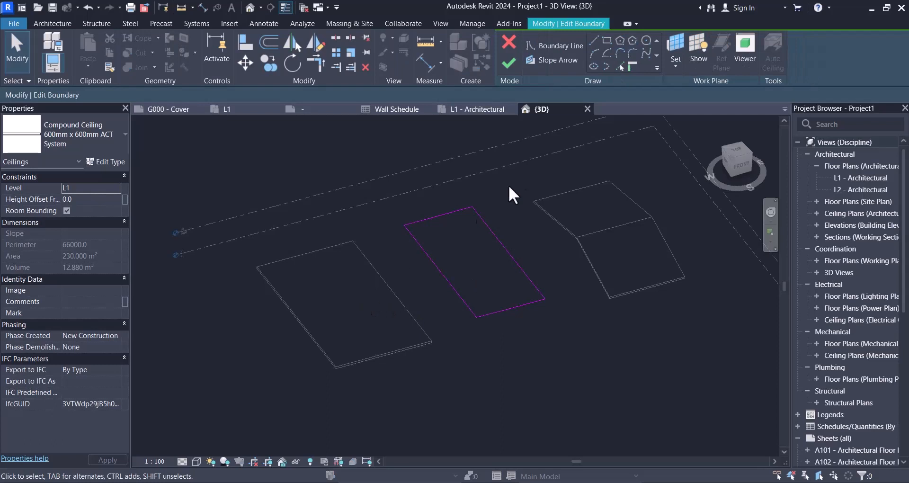
{"action": "left_click", "coordinate": [553, 60]}
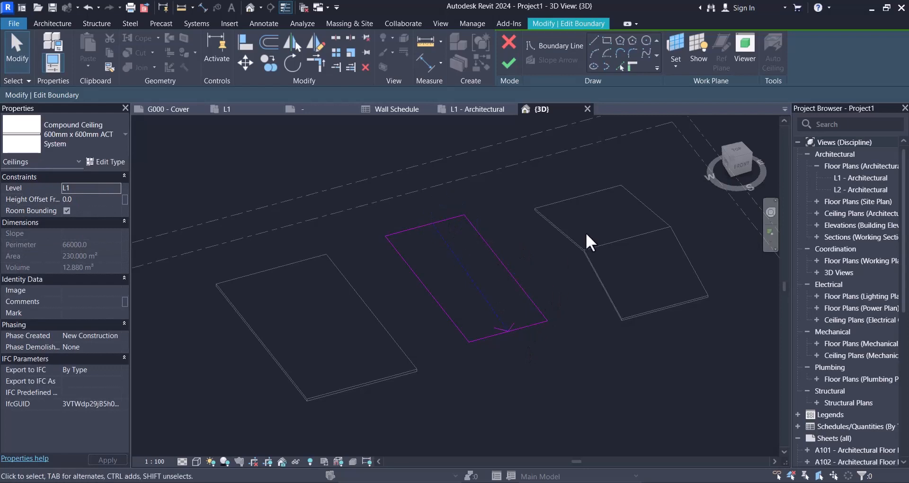
{"action": "mouse_move", "coordinate": [538, 72]}
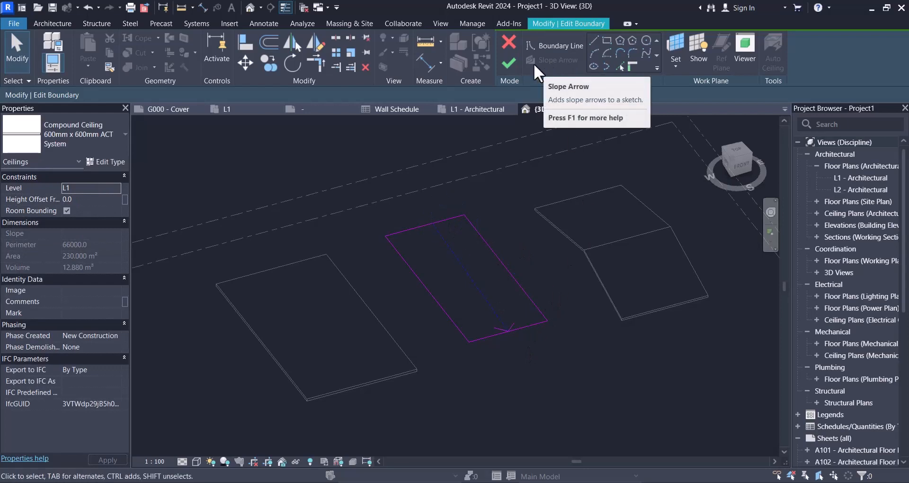
{"action": "mouse_move", "coordinate": [501, 204]}
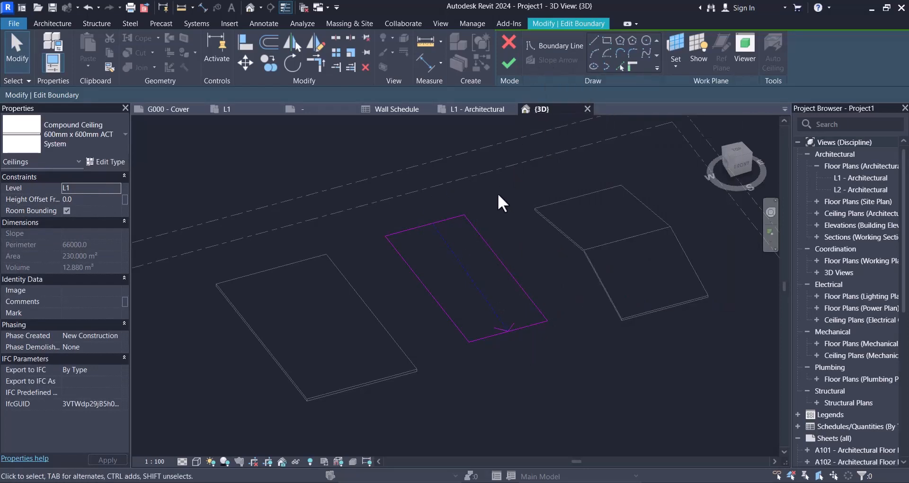
{"action": "left_click", "coordinate": [508, 43]}
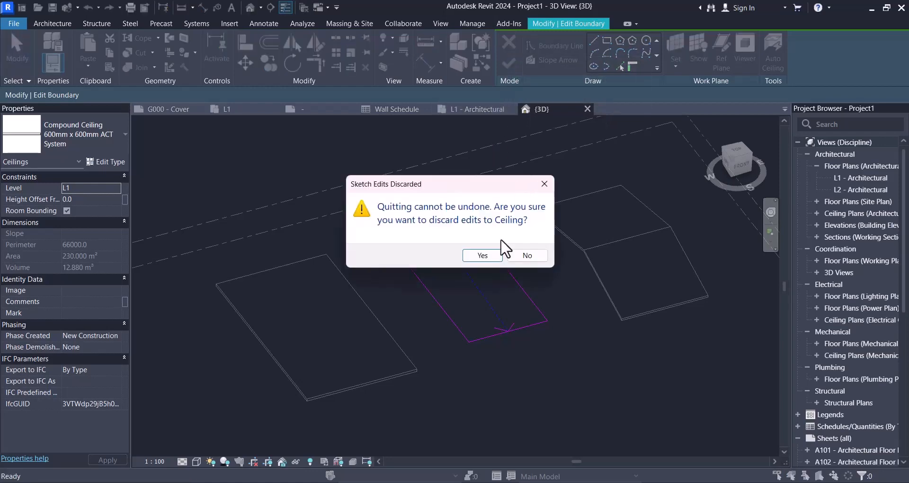
{"action": "left_click", "coordinate": [482, 256]}
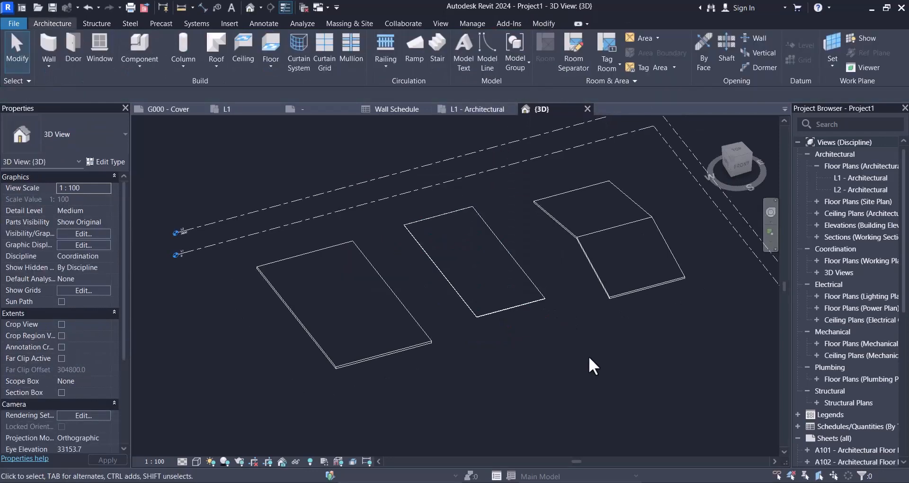